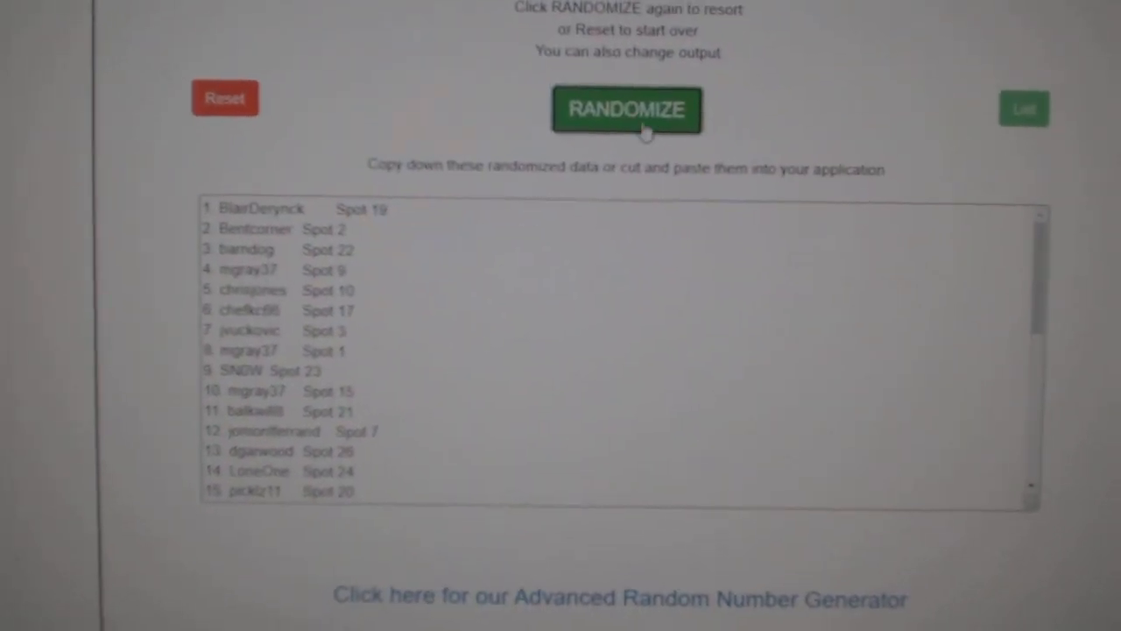
Reshuffle the participant names with spot numbers and select the shuffled output for copying.
{"action": "left_click", "coordinate": [628, 109]}
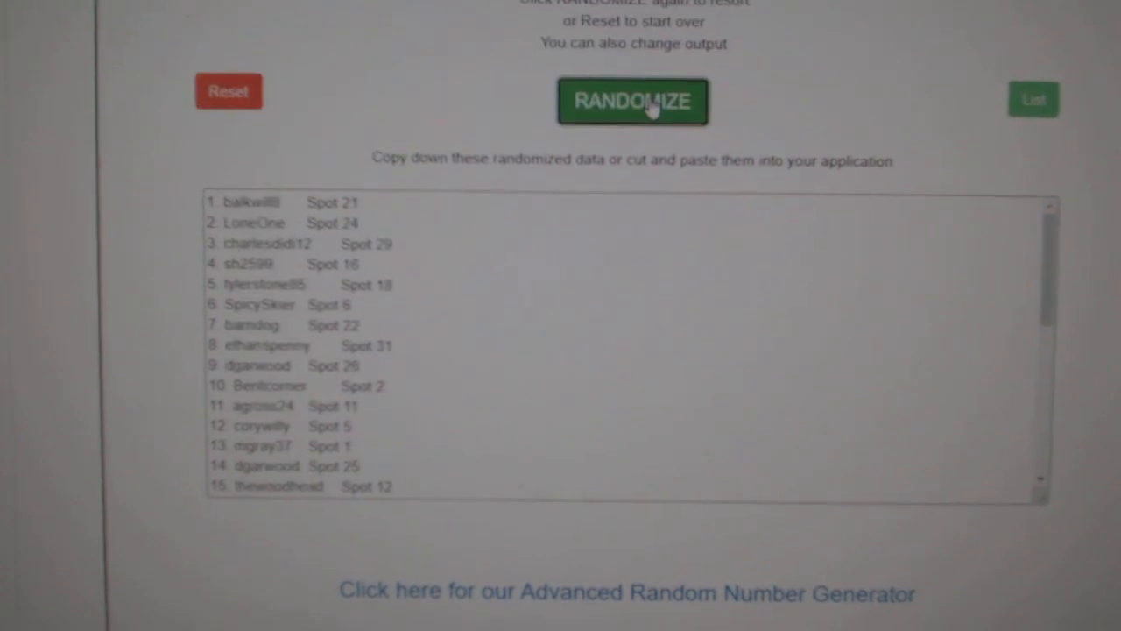
{"action": "left_click", "coordinate": [632, 100]}
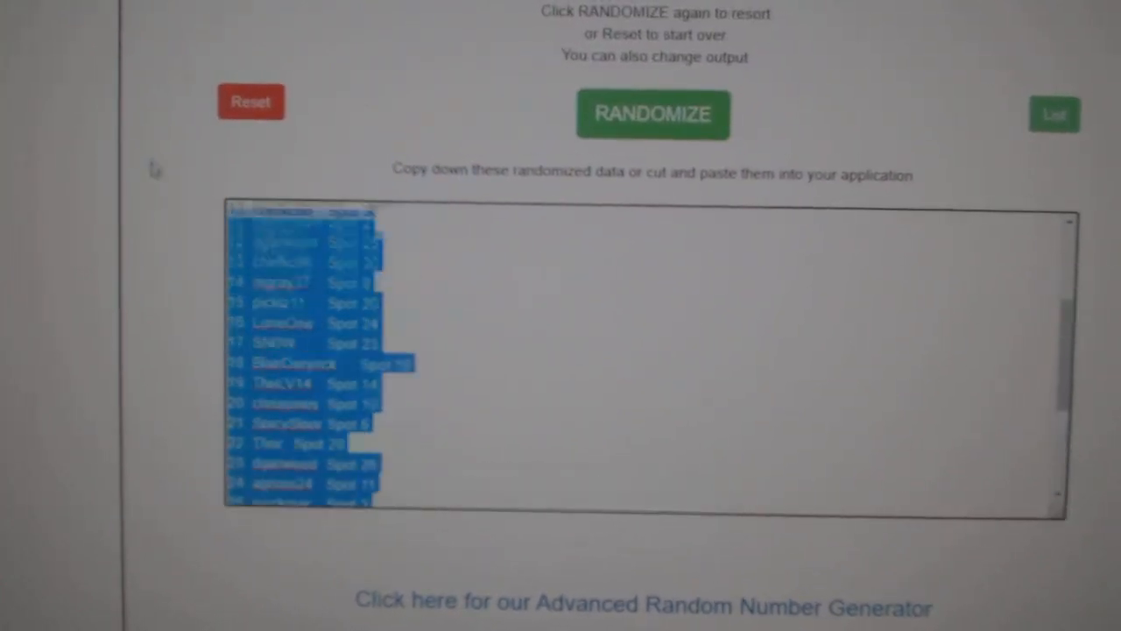
{"action": "left_click", "coordinate": [652, 116]}
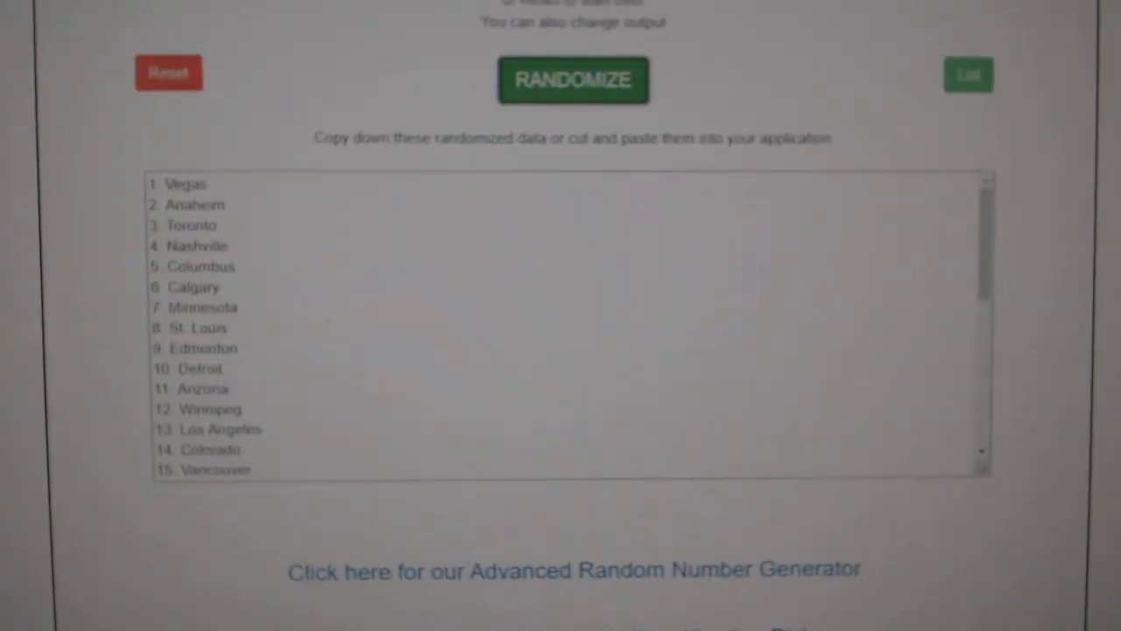
Randomize the team names list into a new shuffled order.
{"action": "left_click", "coordinate": [573, 79]}
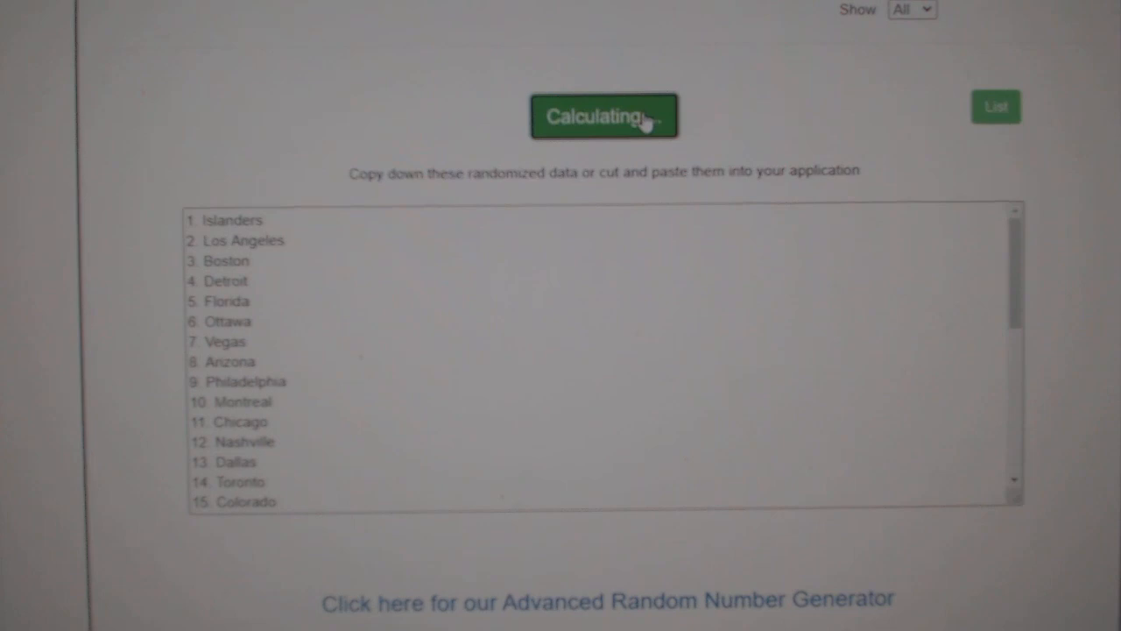
{"action": "left_click", "coordinate": [604, 116]}
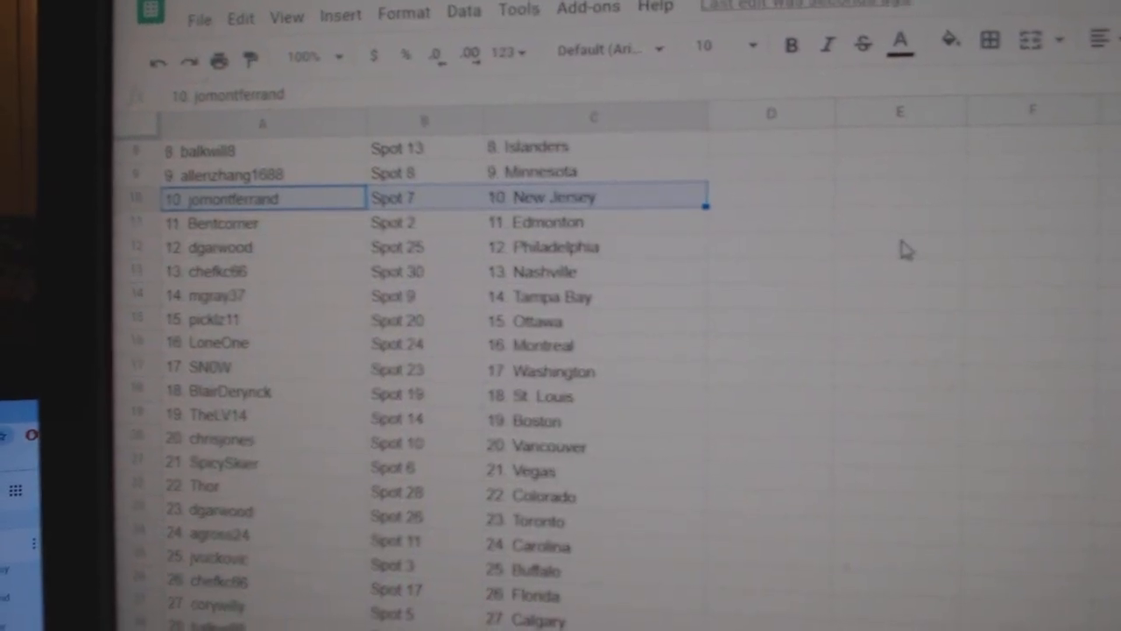
Check LoneOne's row, paired with Spot 24 and Montreal across columns A to C.
{"action": "left_click", "coordinate": [254, 342]}
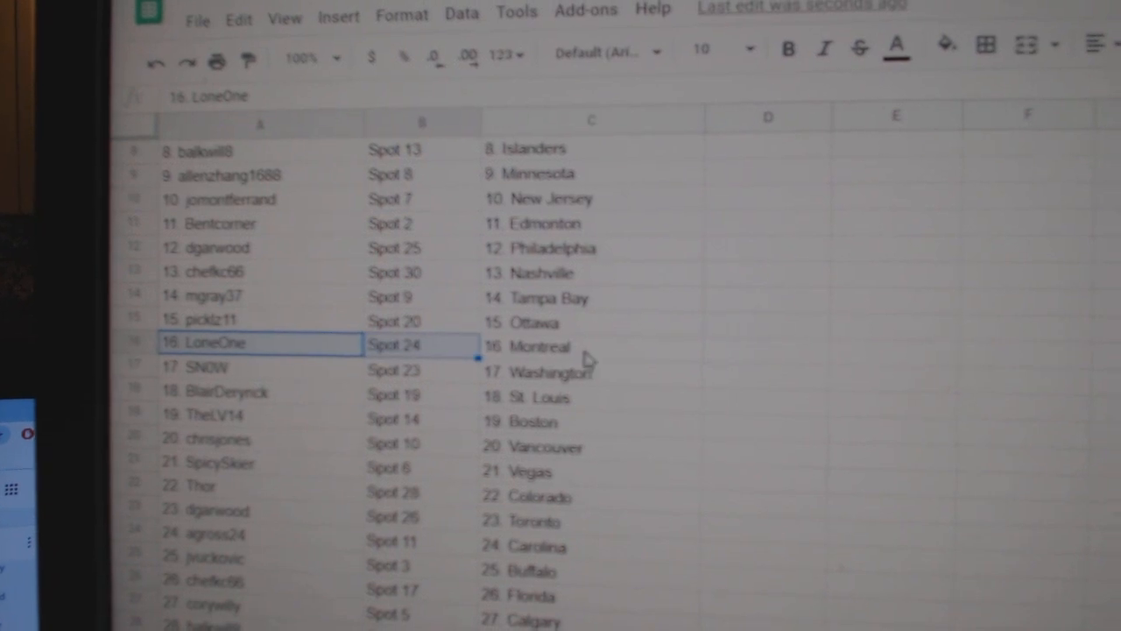